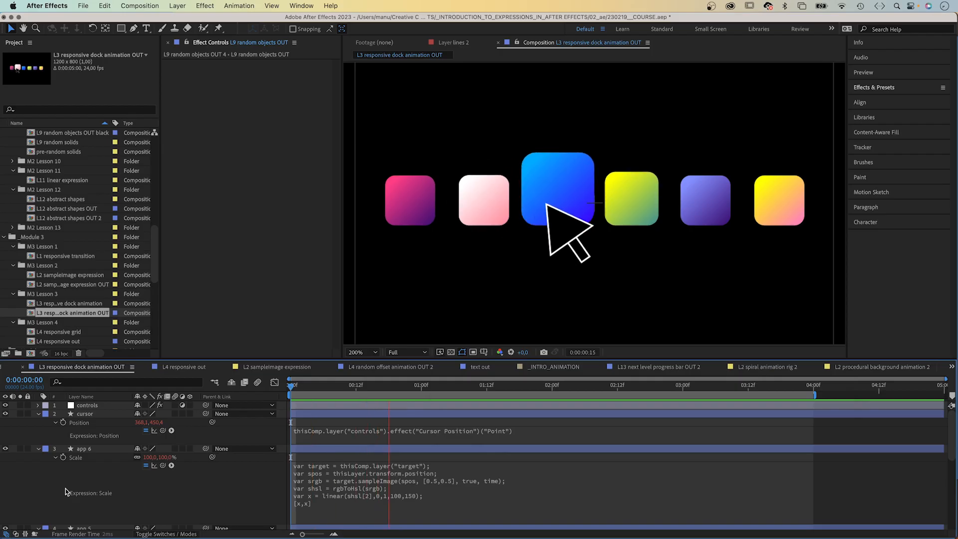
Select Shape Layer 1 and apply the Venetian Blinds effect to it.
click(768, 367)
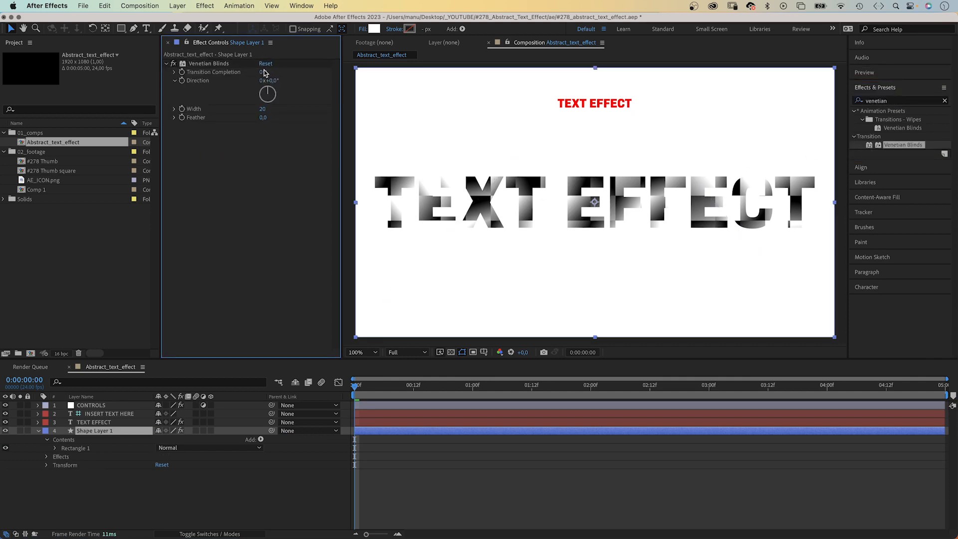
Set Venetian Blinds Transition Completion to 92% and reveal the Mode and Track Matte columns.
click(264, 72)
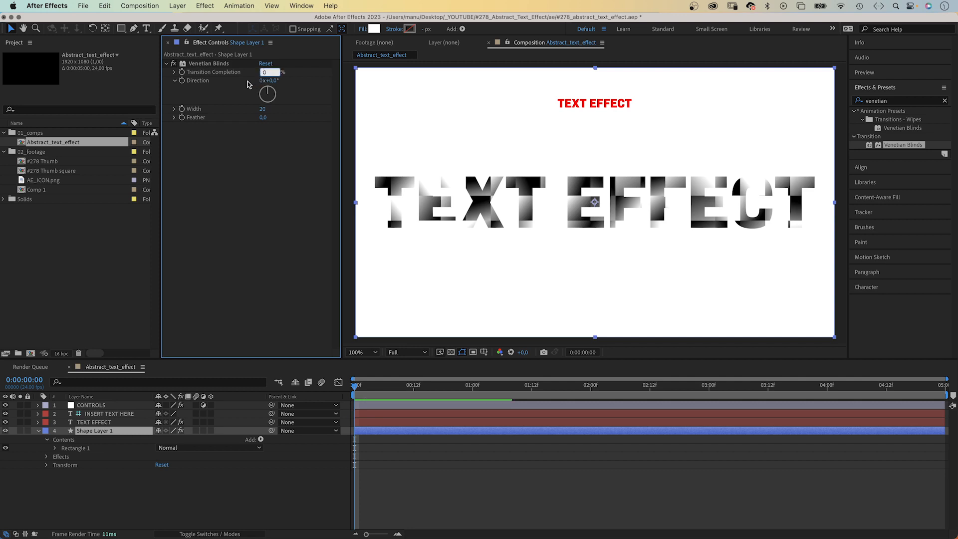
drag(262, 72, 281, 72)
text(92)
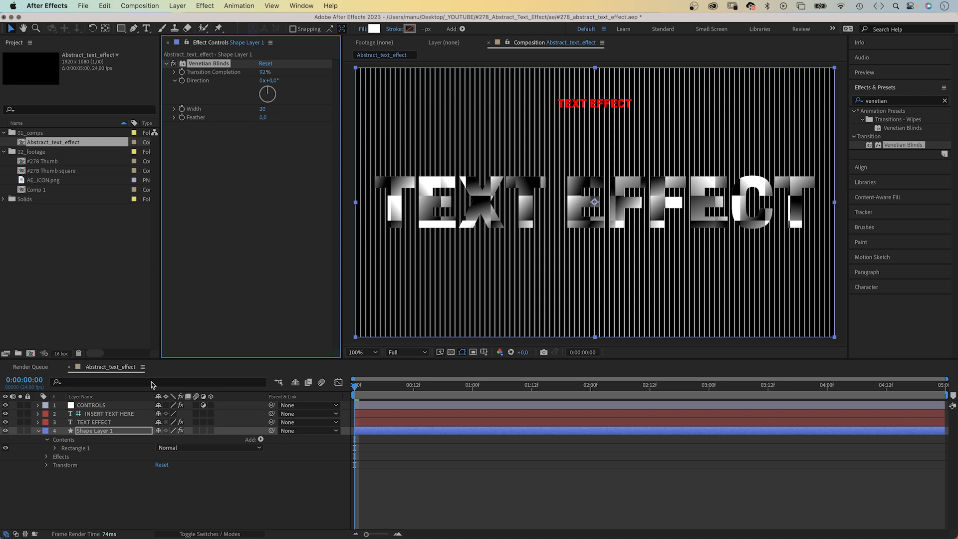
click(209, 533)
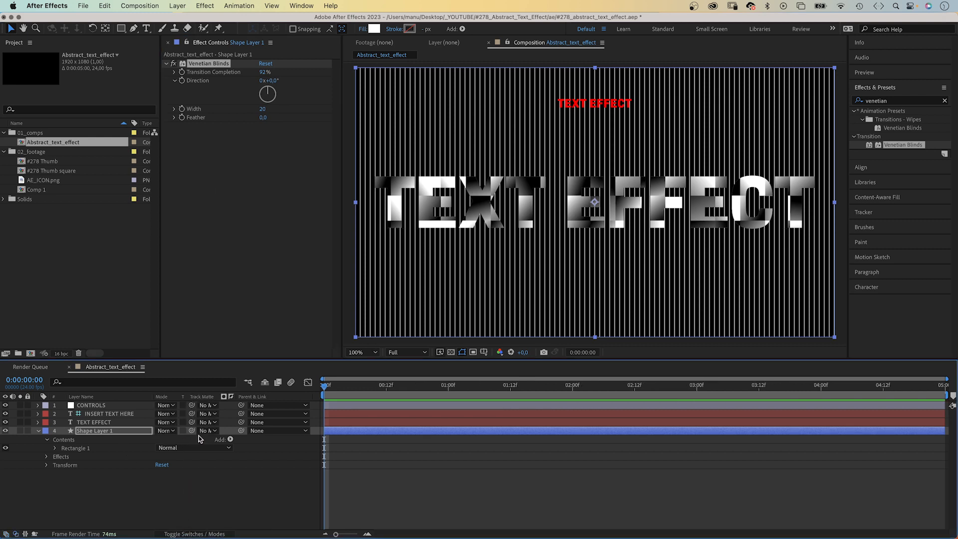
mouse_move(191, 431)
text(displac)
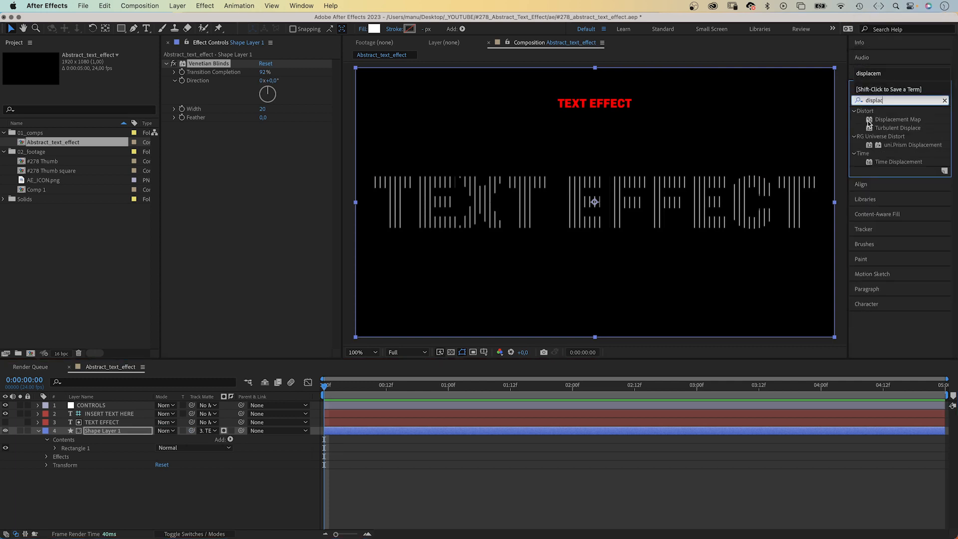
Apply Displacement Map using 3. TEXT EFFECT (Effects & Masks), Max Horizontal 100, Max Vertical 0.
double_click(898, 118)
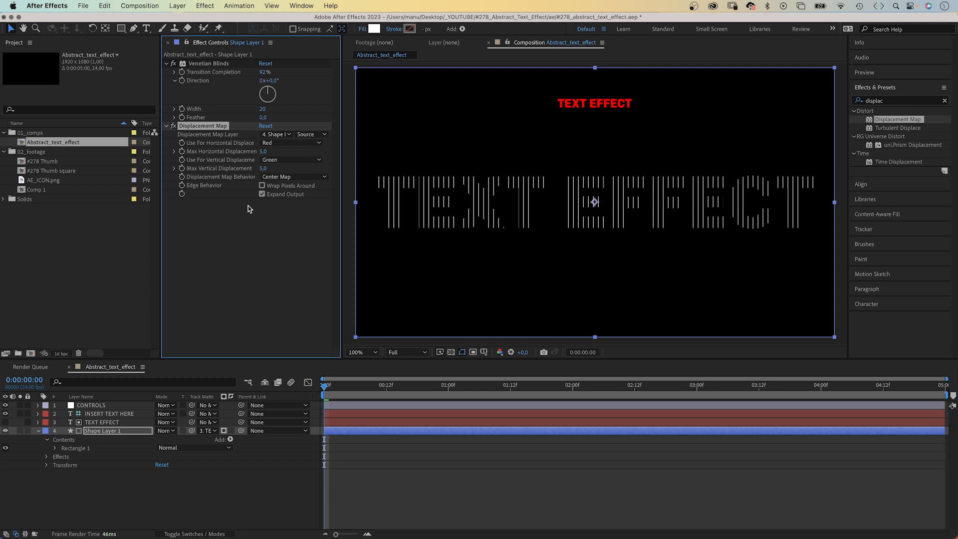
click(275, 133)
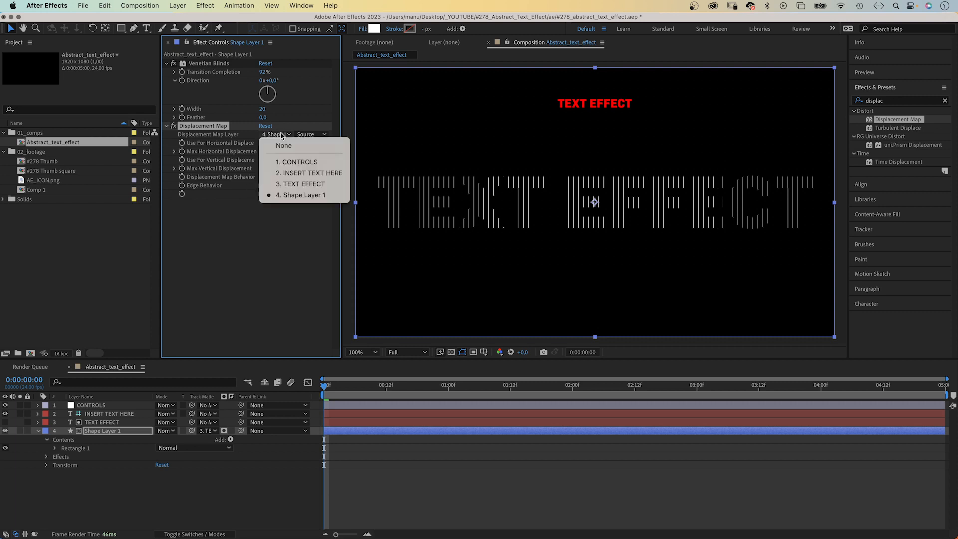
mouse_move(301, 183)
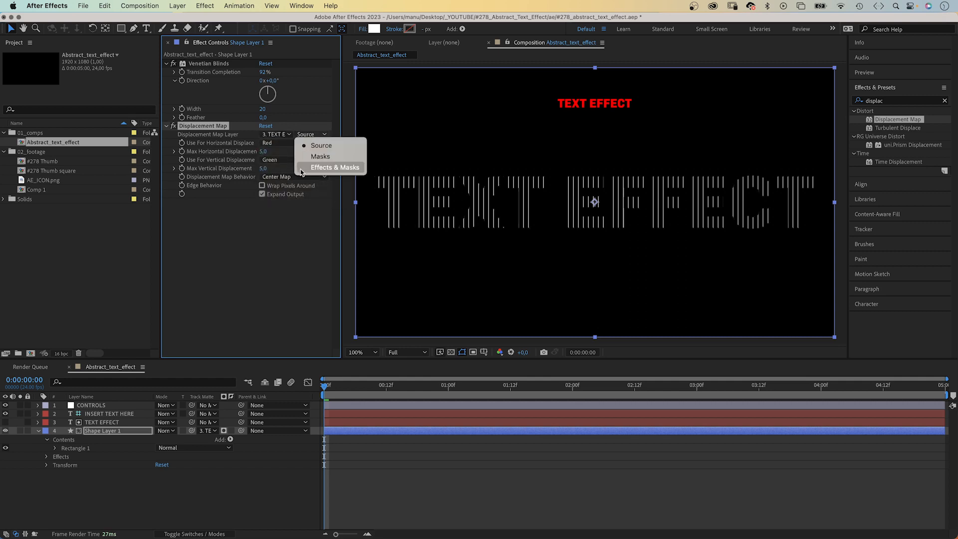
click(335, 167)
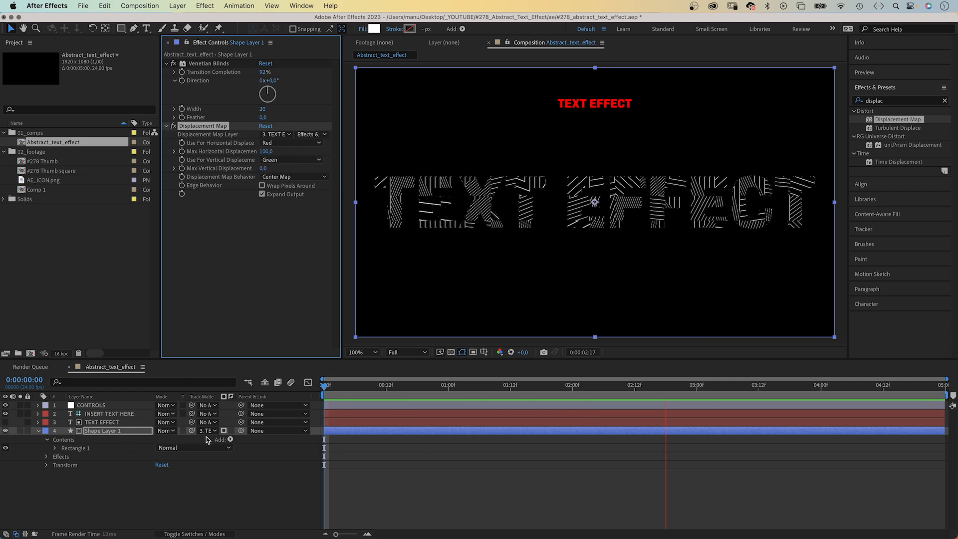
click(324, 386)
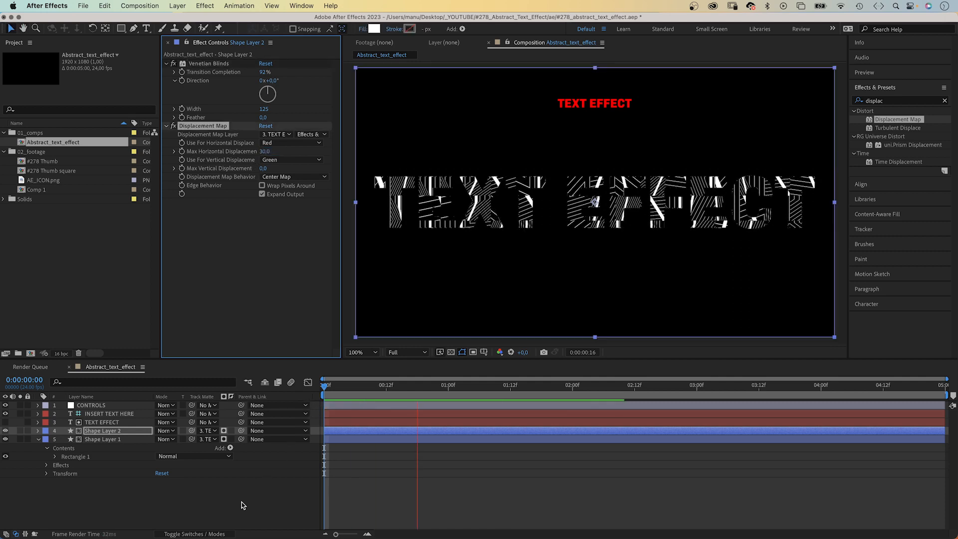
Preview the duplicated blinds layer (Width 125, Max Horizontal 30), then select the text layer to duplicate.
click(653, 385)
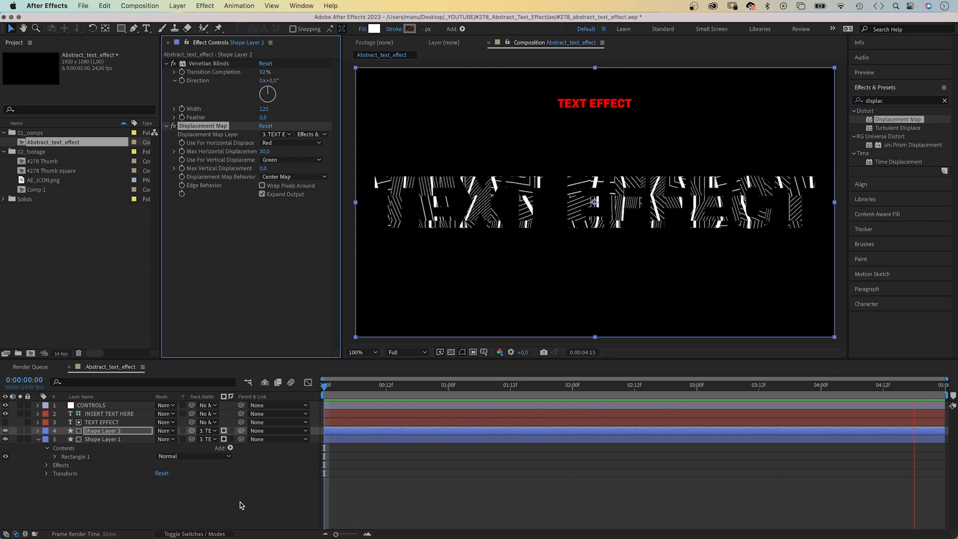
click(512, 385)
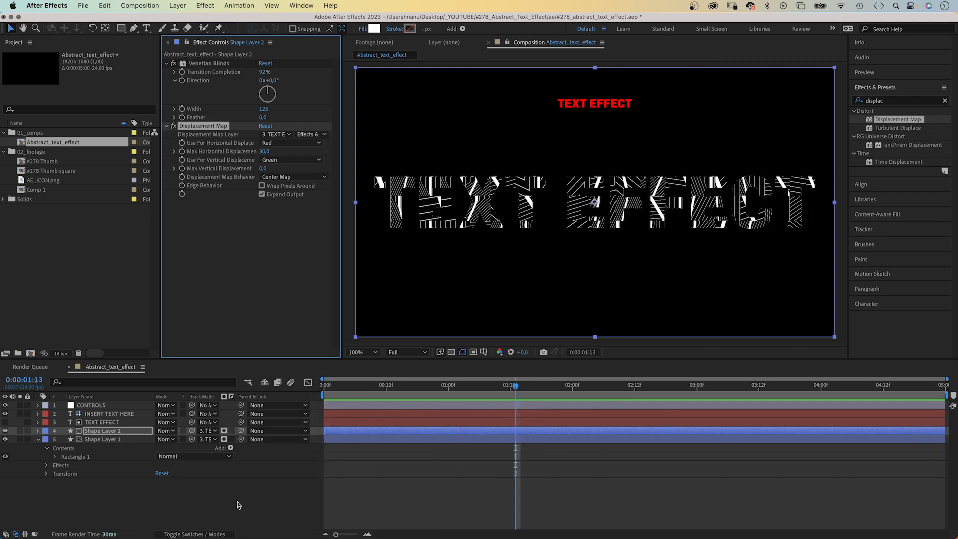
click(102, 421)
text(250)
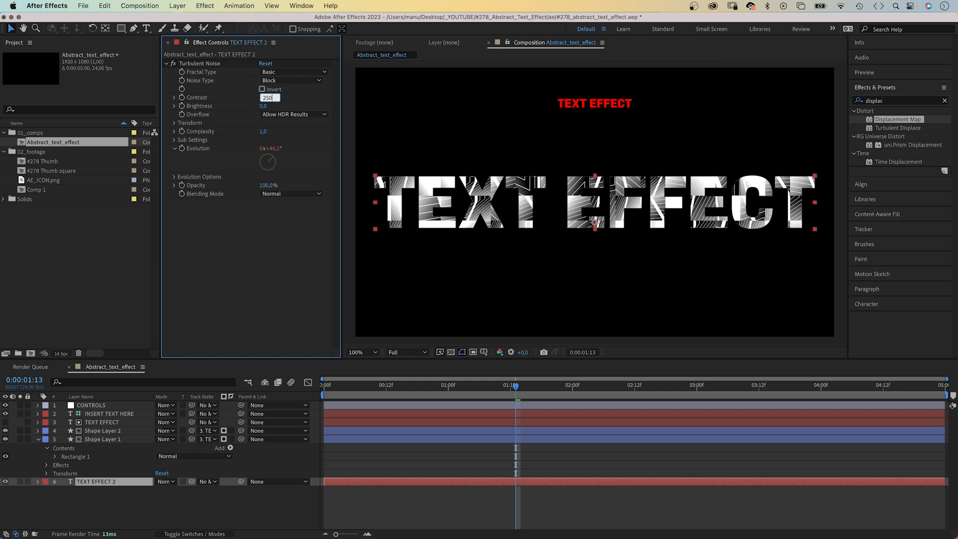
Set Turbulent Noise Contrast 250, enable Invert on TEXT EFFECT 3, unsolo and preview the result.
key(Return)
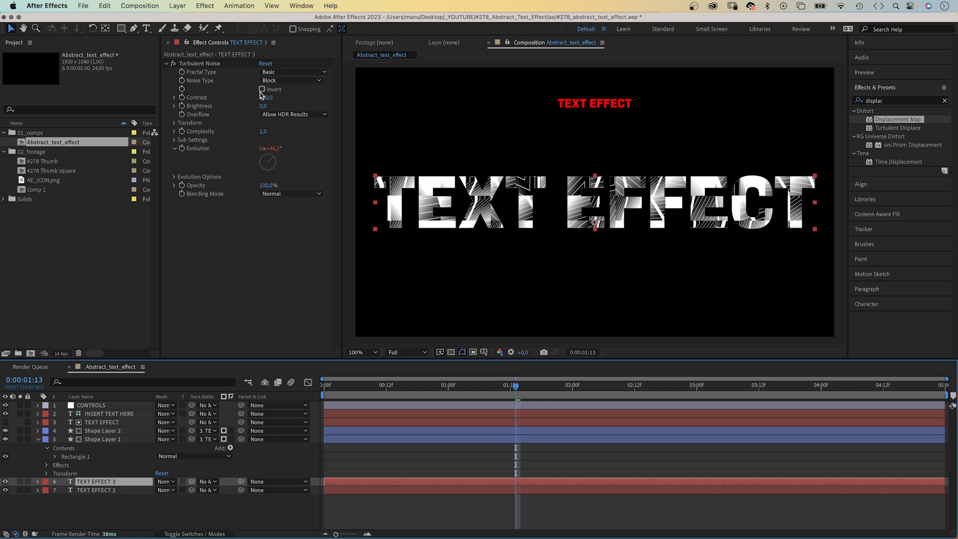
click(263, 89)
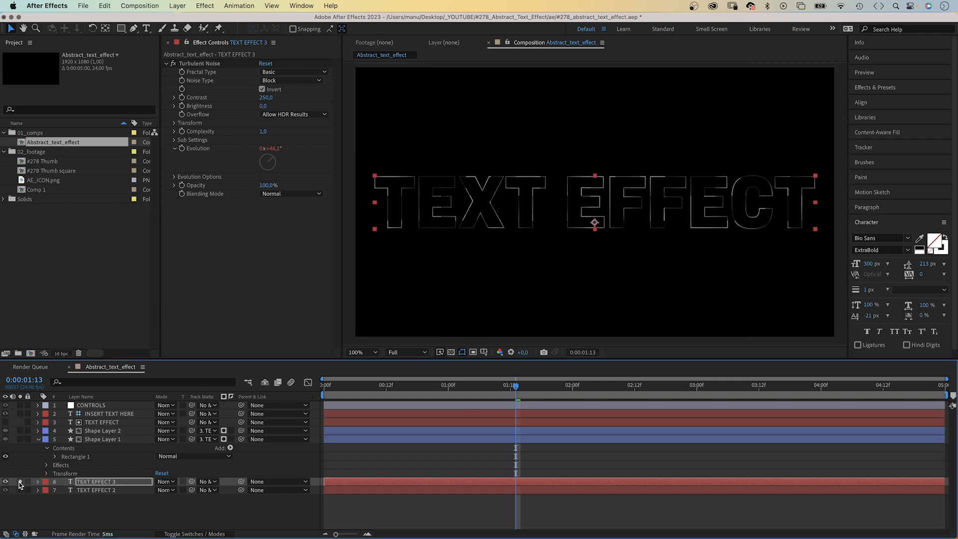
click(5, 481)
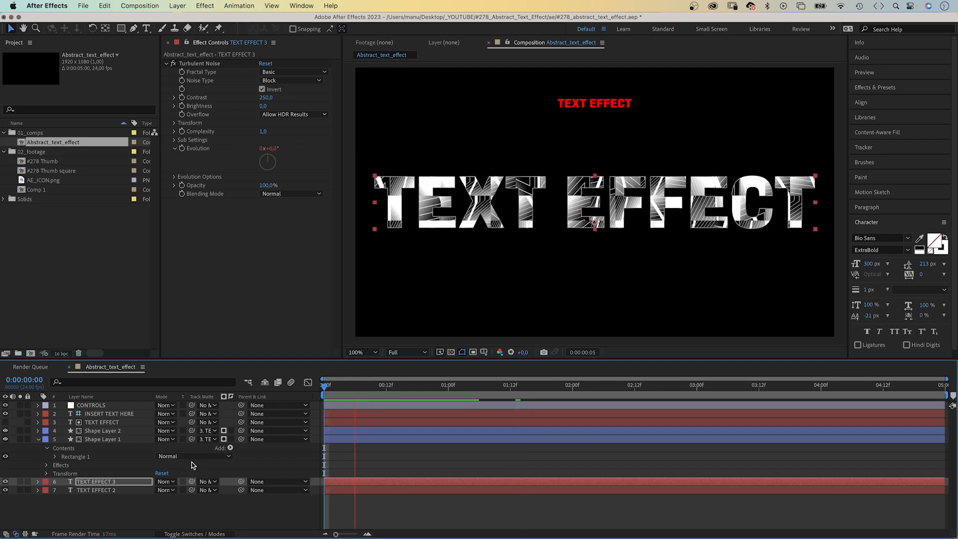
click(605, 385)
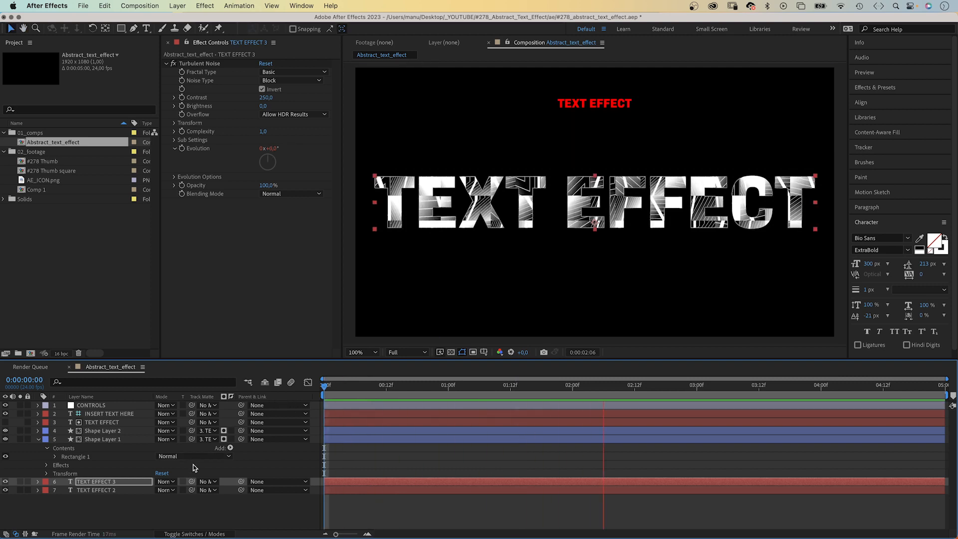
click(862, 386)
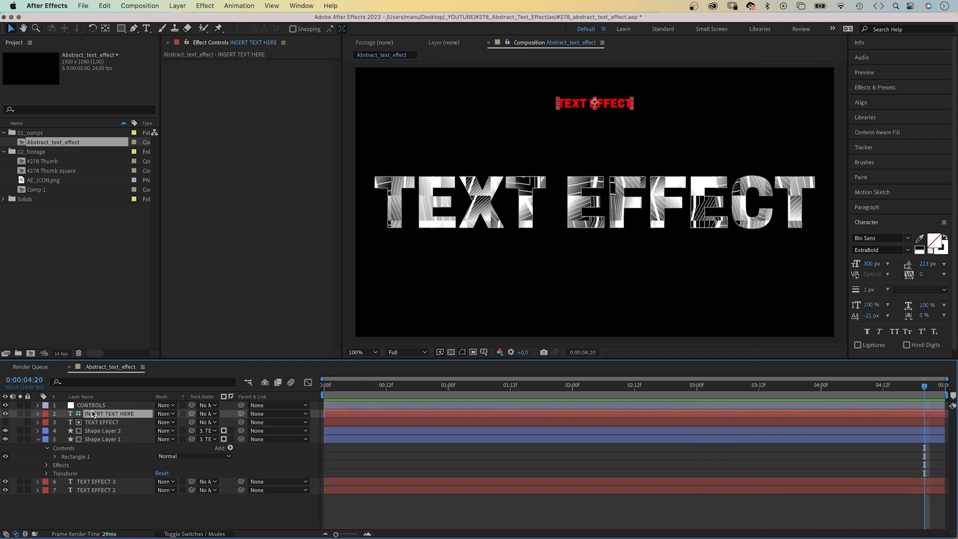
Change the title text to PROCEDURAL.
text(PRO)
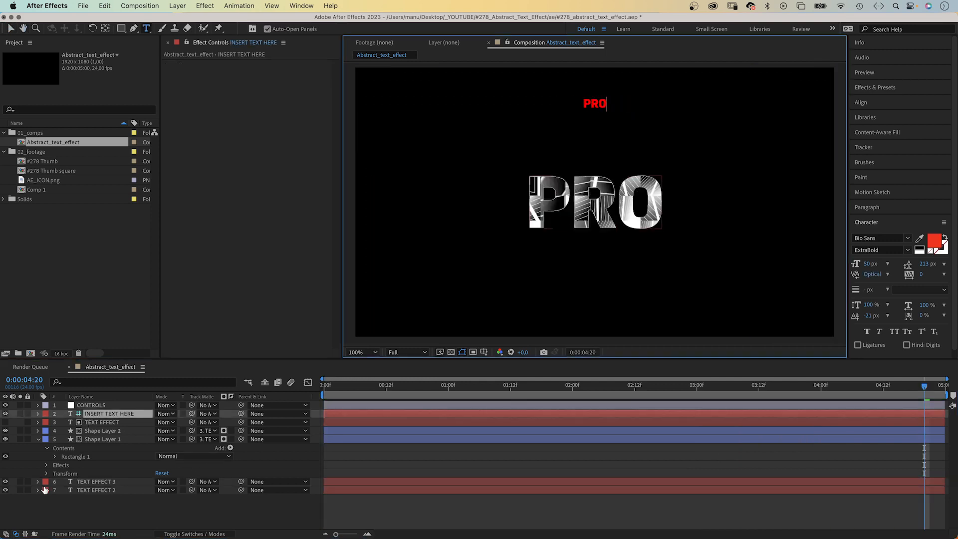
text(CEDURAL)
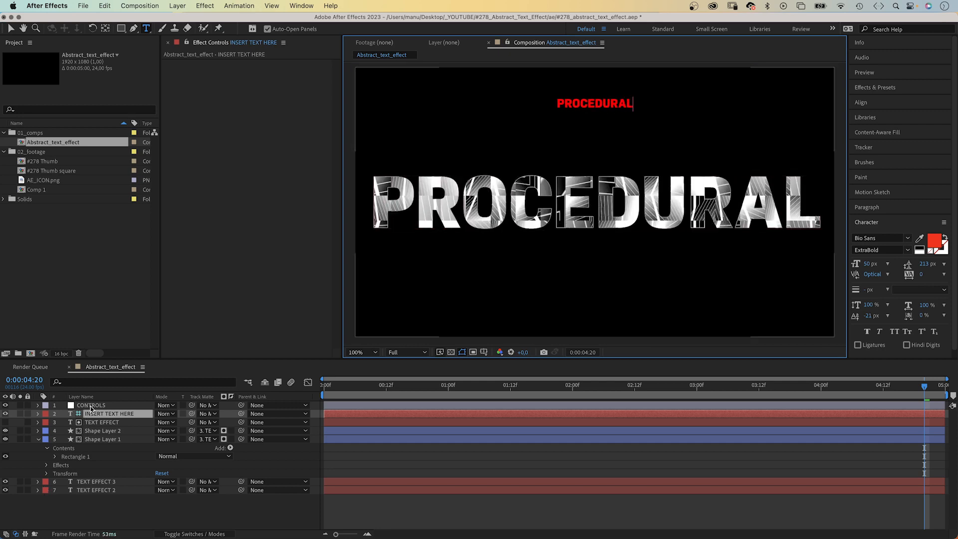
Raise the CONTROLS animation speed slider to 86.14 and preview.
click(91, 404)
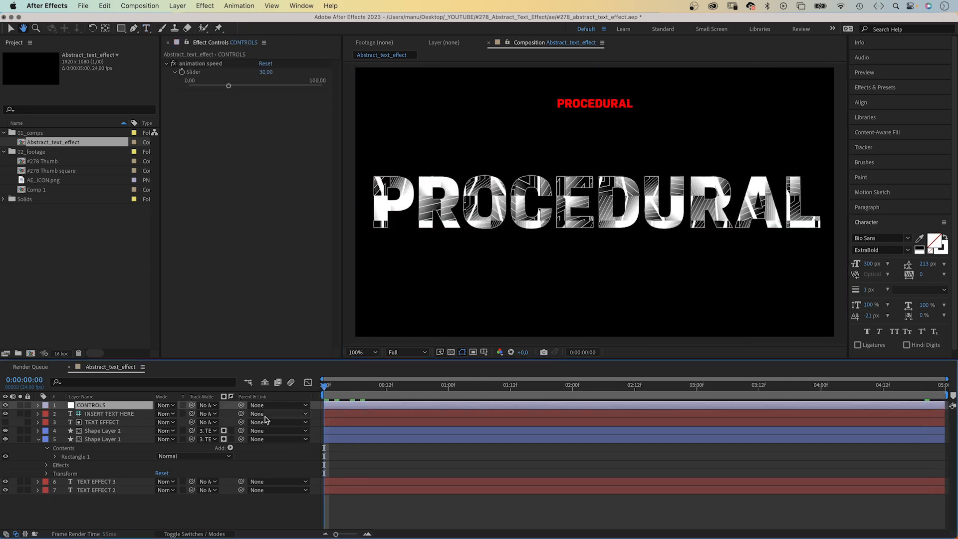
click(489, 386)
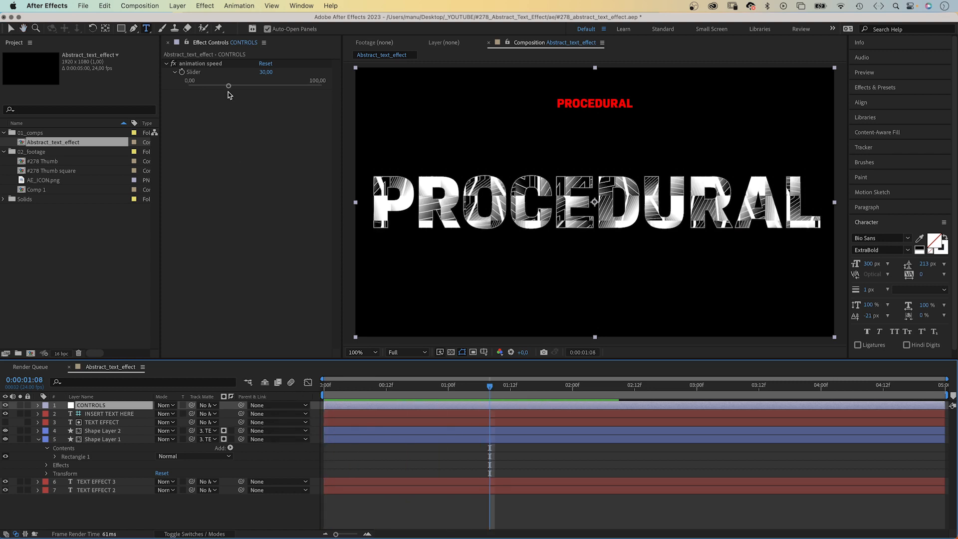
drag(227, 86, 303, 86)
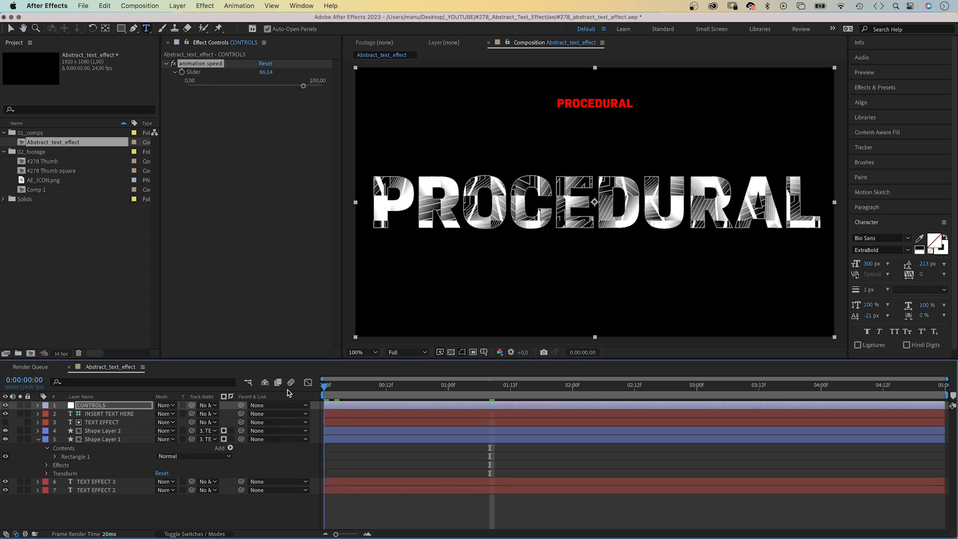
click(500, 385)
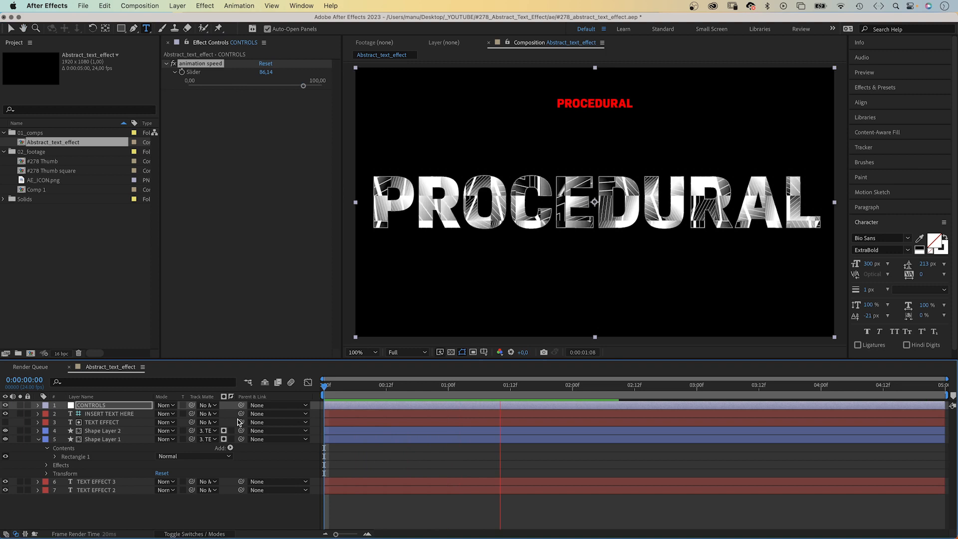